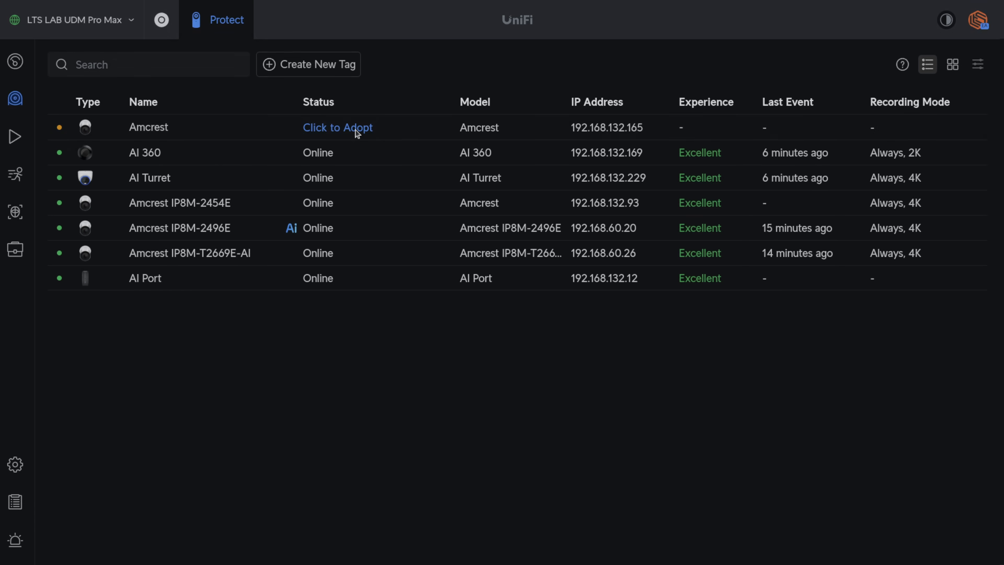
- Start adopting the unadopted Amcrest camera to reach its Credential Required prompt
click(337, 128)
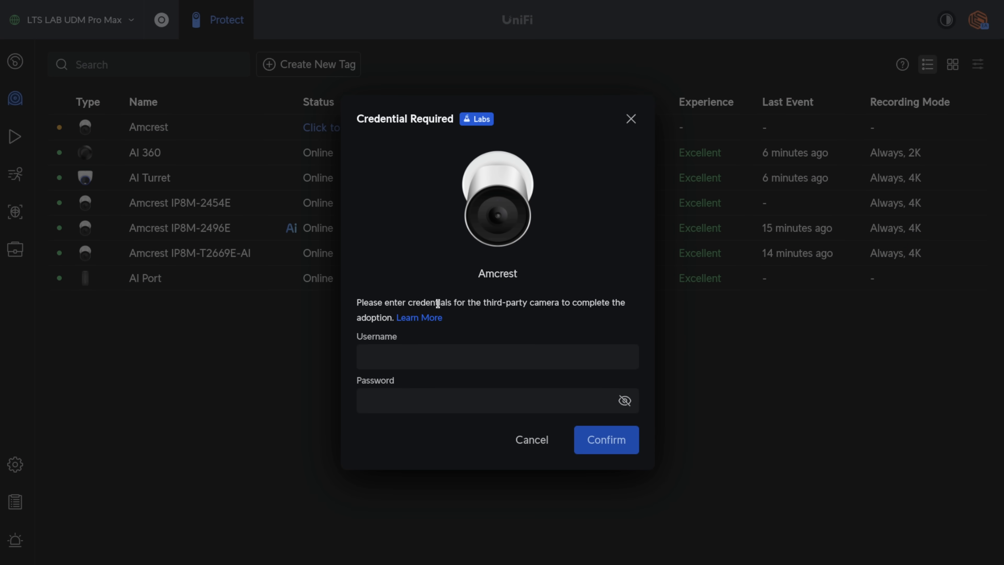
text(a)
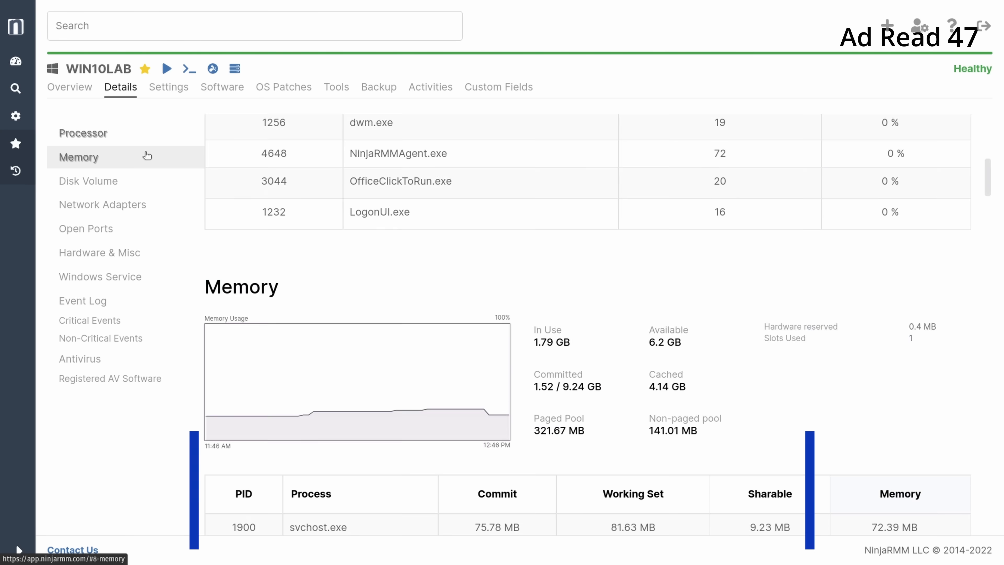
- Review WIN10LAB's Memory, Disk Volume and Network Adapters sections on the Details tab
click(89, 182)
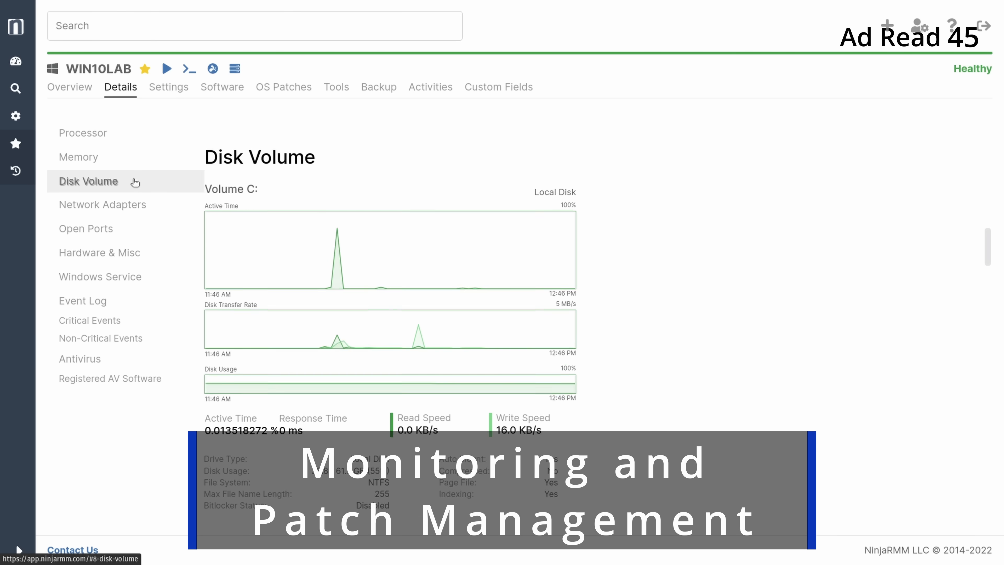
click(102, 204)
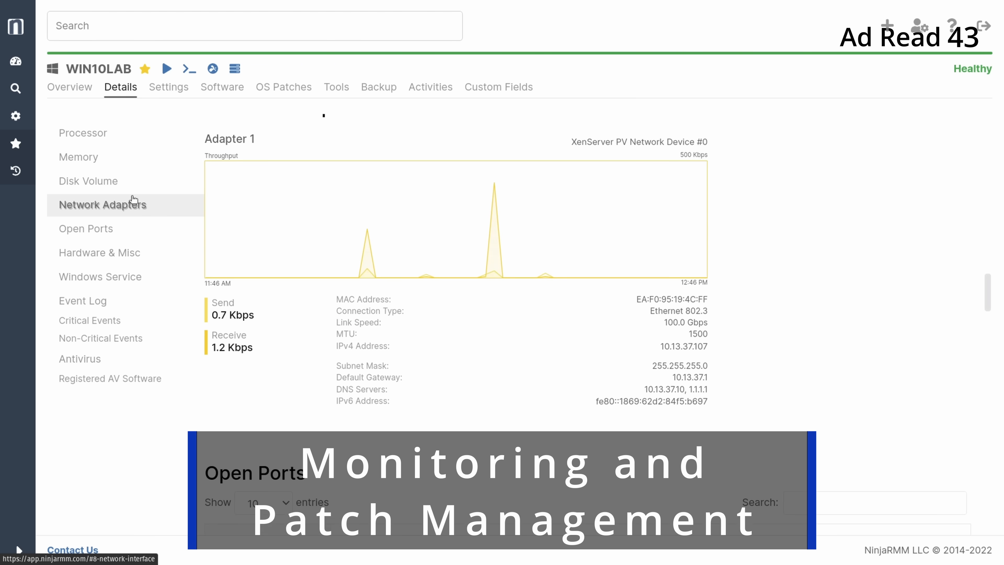
click(86, 228)
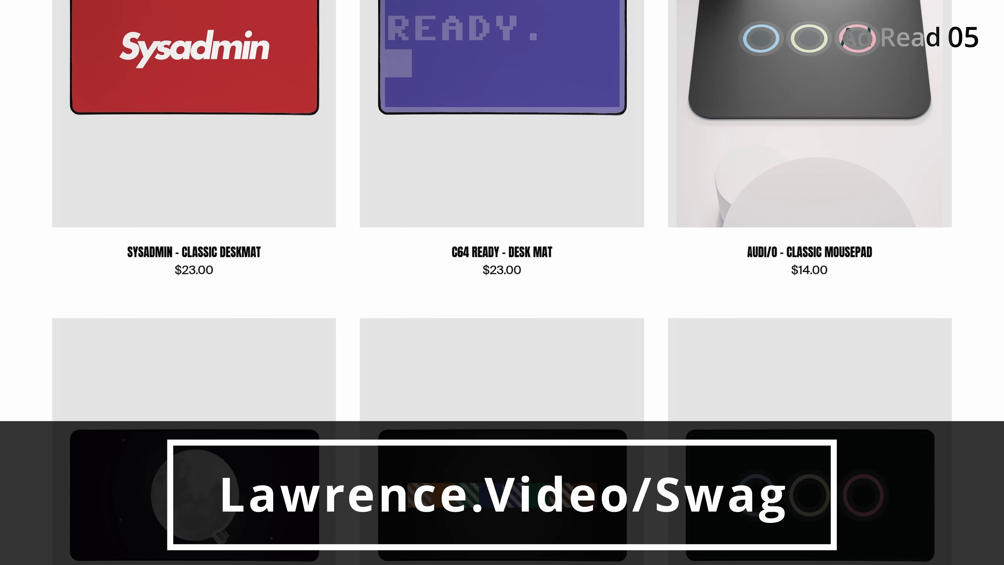
scroll(down, 3)
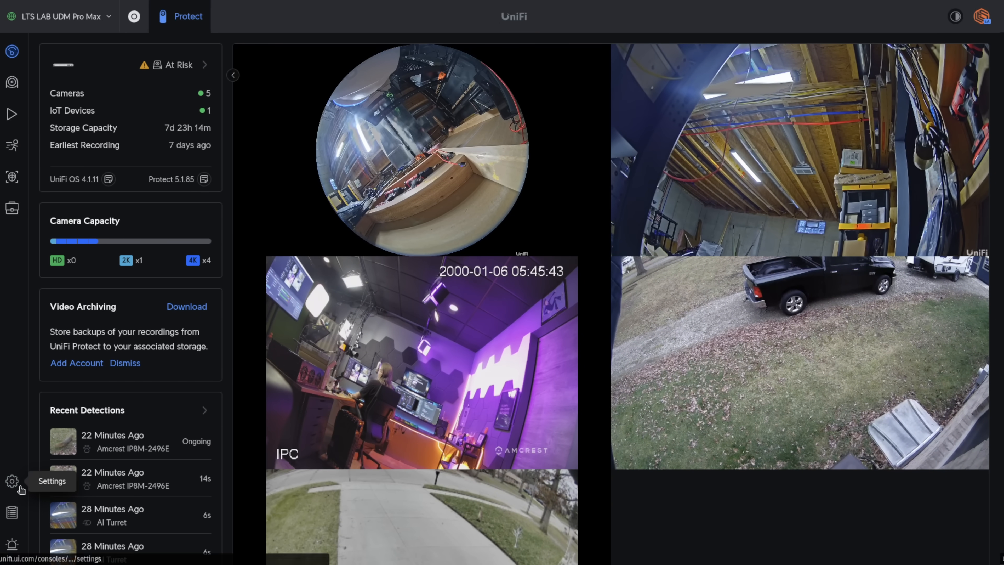
- Verify Discover Third-Party Cameras is enabled under System settings, then return to UniFi Devices
click(11, 481)
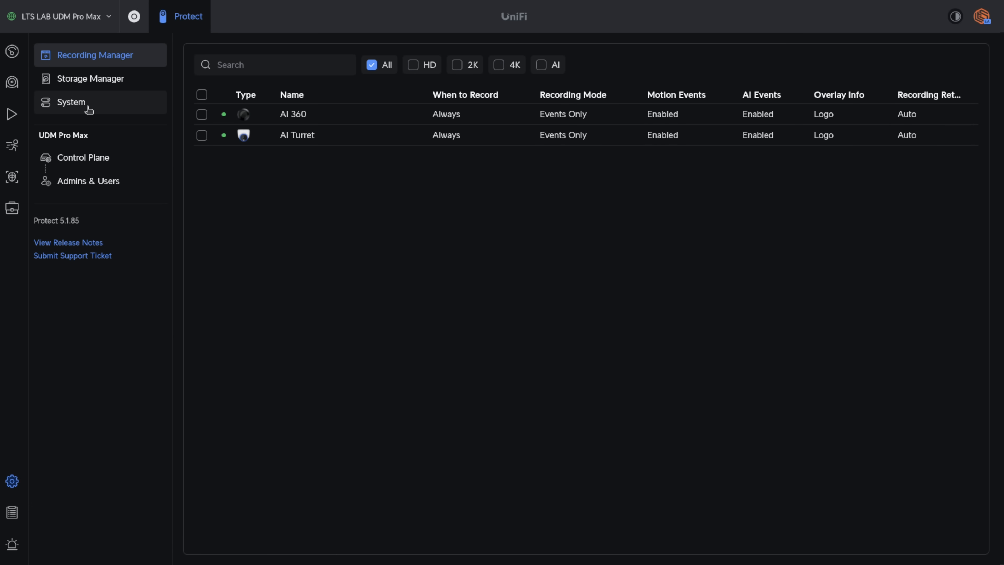
click(71, 102)
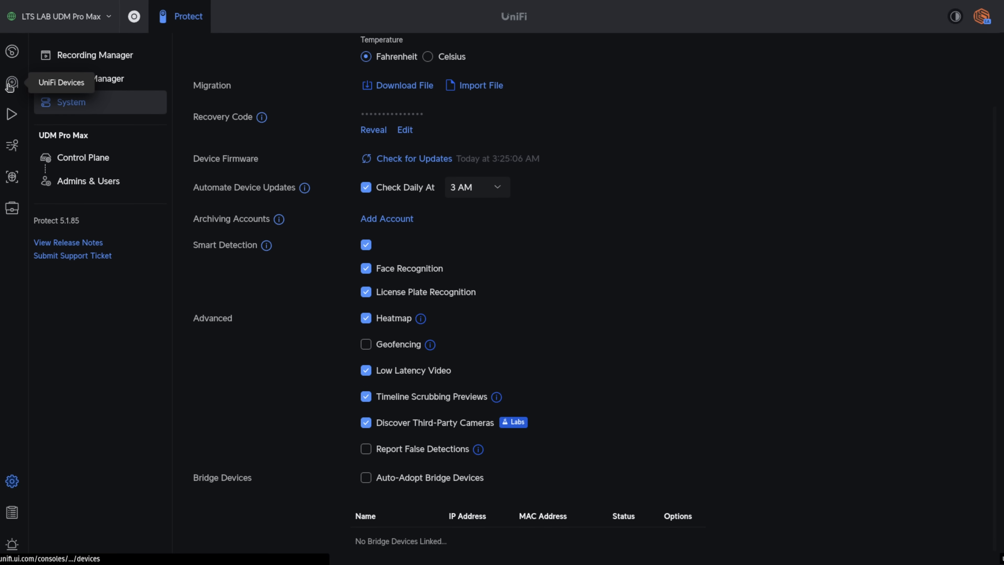
click(11, 82)
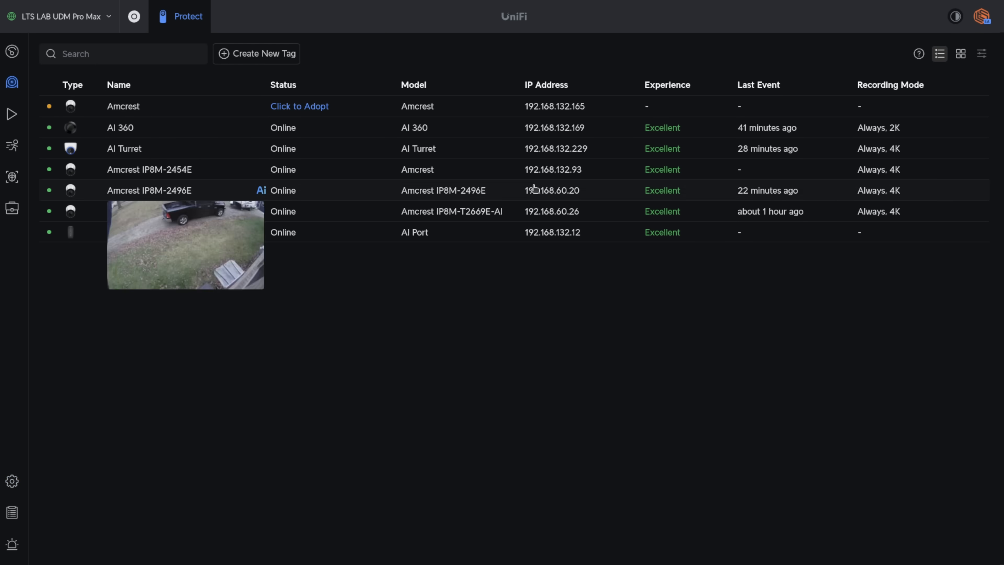
mouse_move(521, 117)
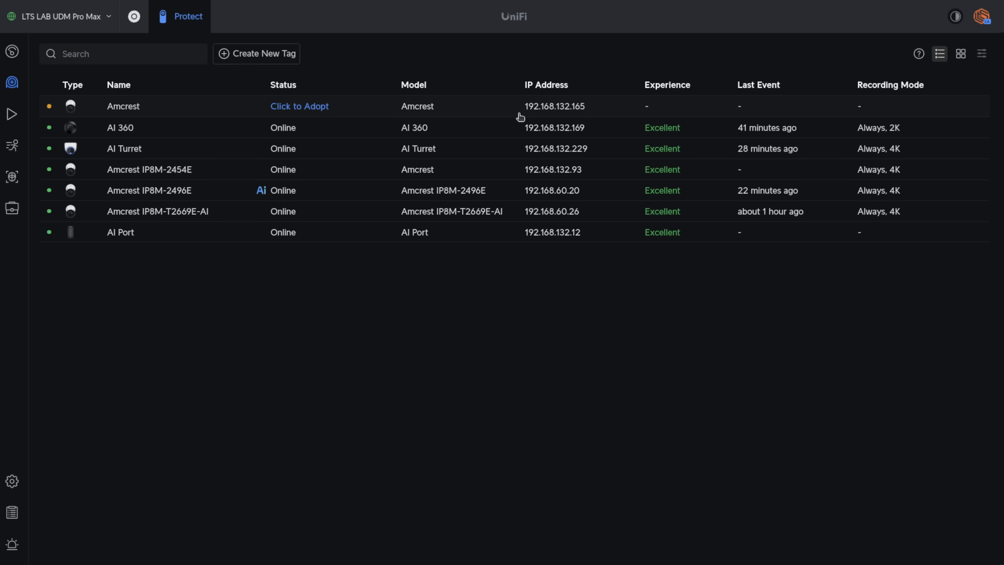
mouse_move(556, 115)
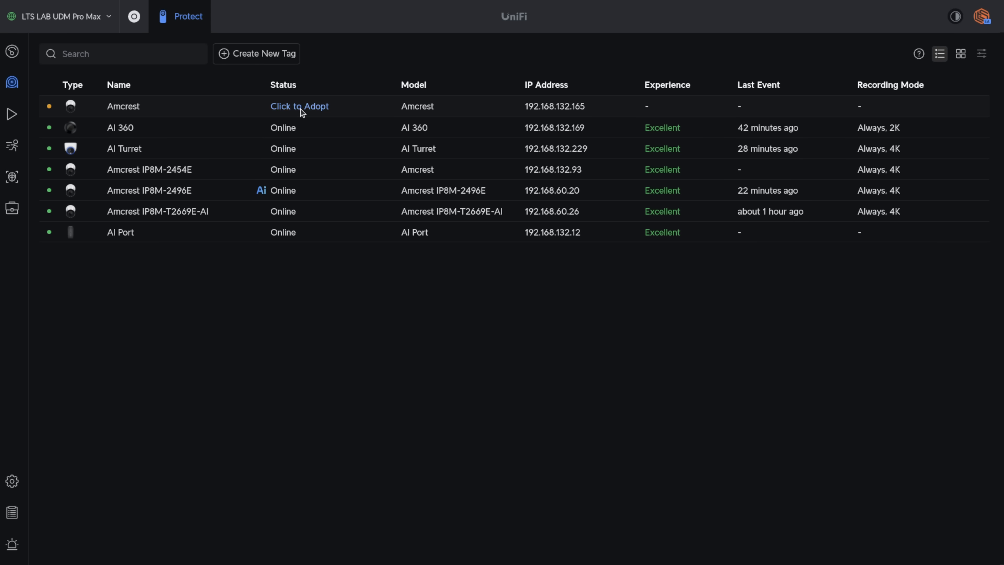
- Adopt the Amcrest camera at 192.168.132.165 with its credentials so it shows Online
click(299, 105)
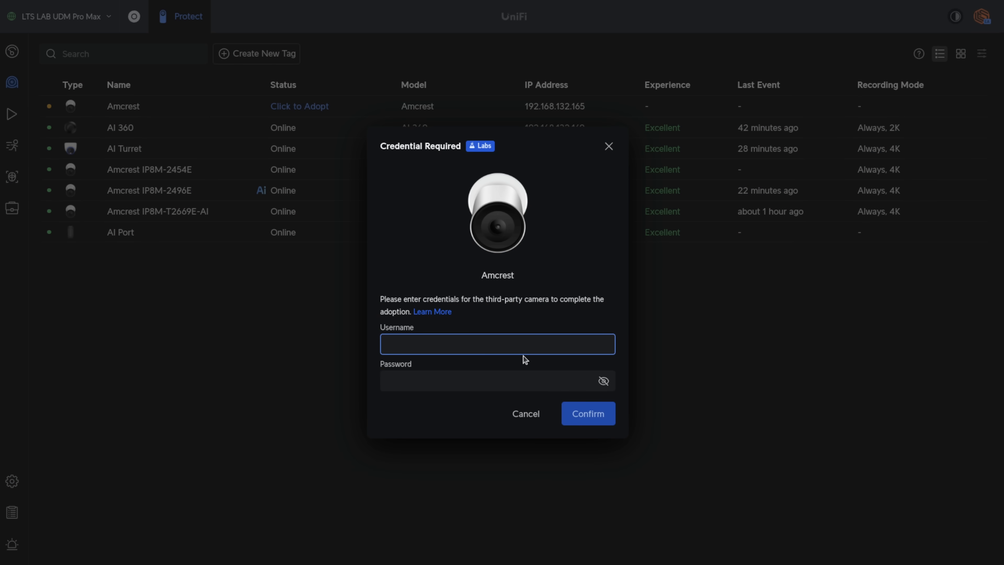
click(587, 413)
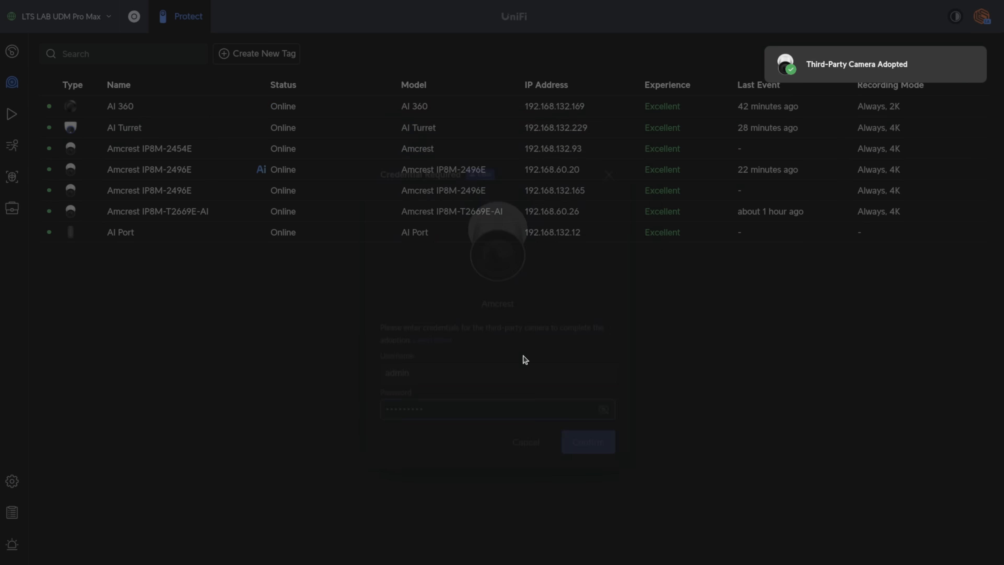
click(587, 441)
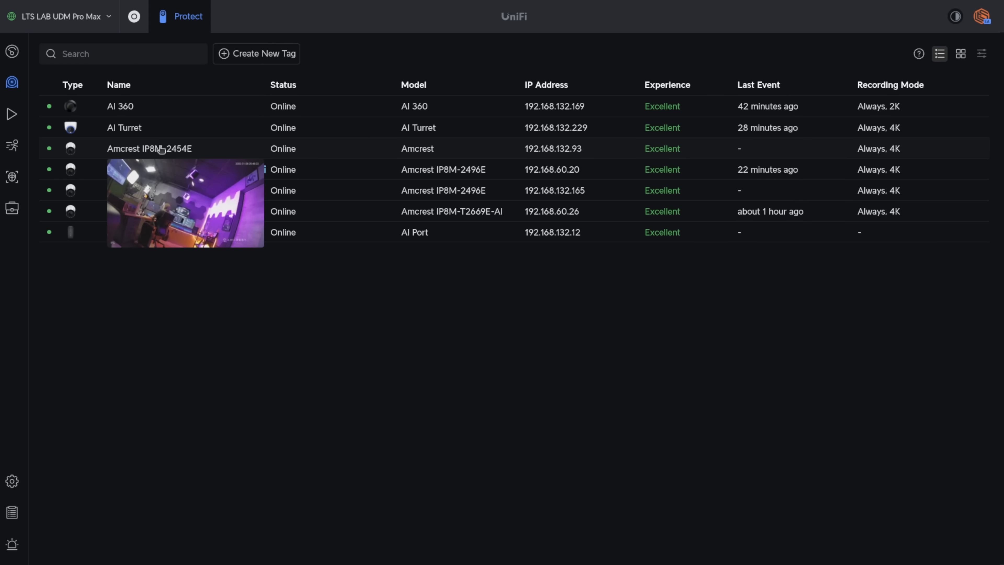
- View the Amcrest IP8M-2454E's settings and bring up its PTZ Set Home View window
click(150, 148)
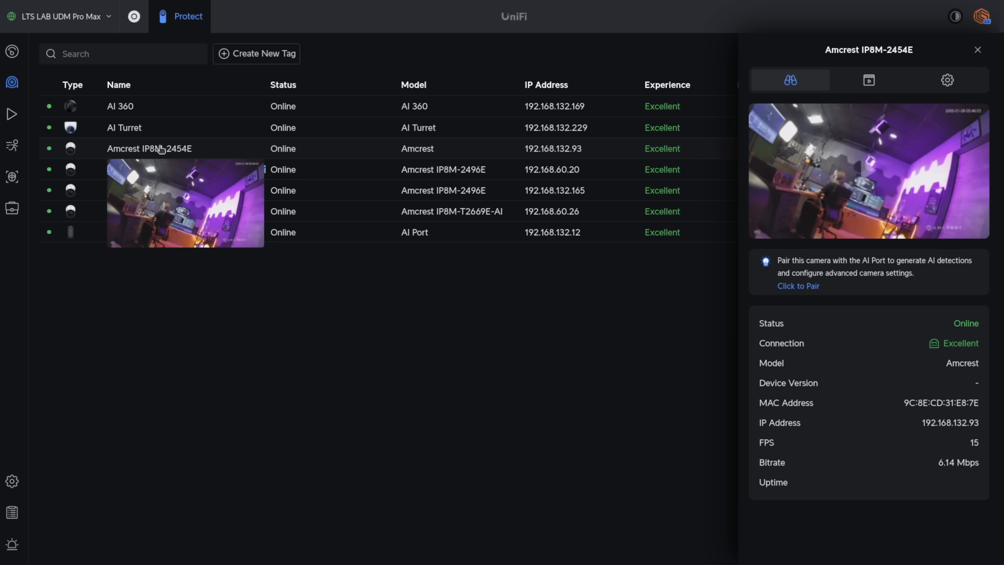
click(947, 80)
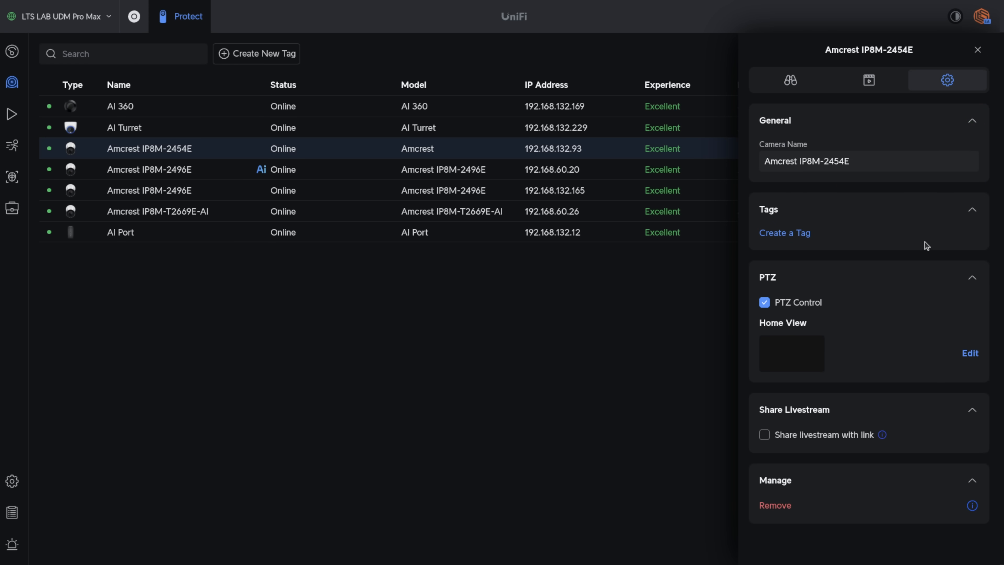
mouse_move(846, 242)
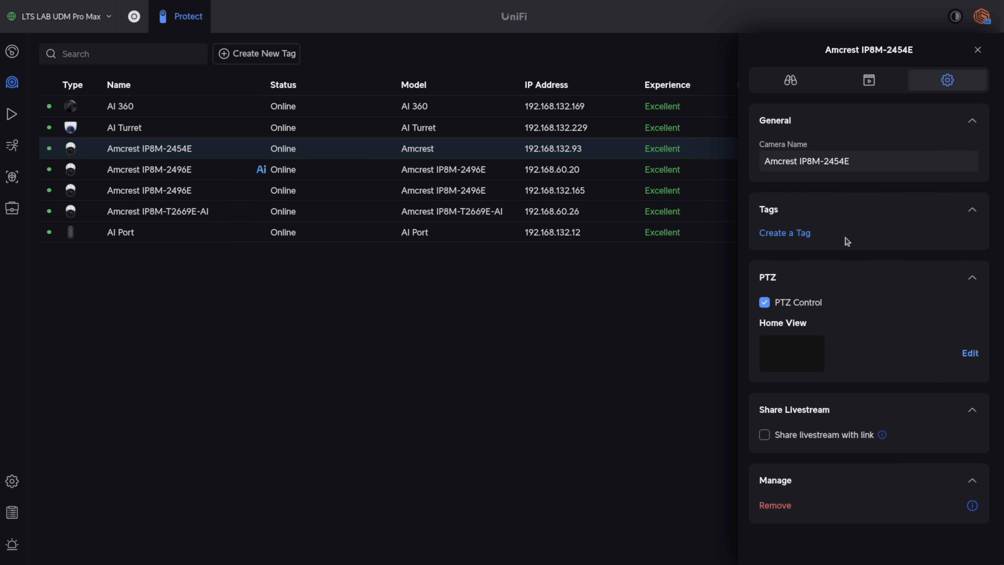
mouse_move(421, 250)
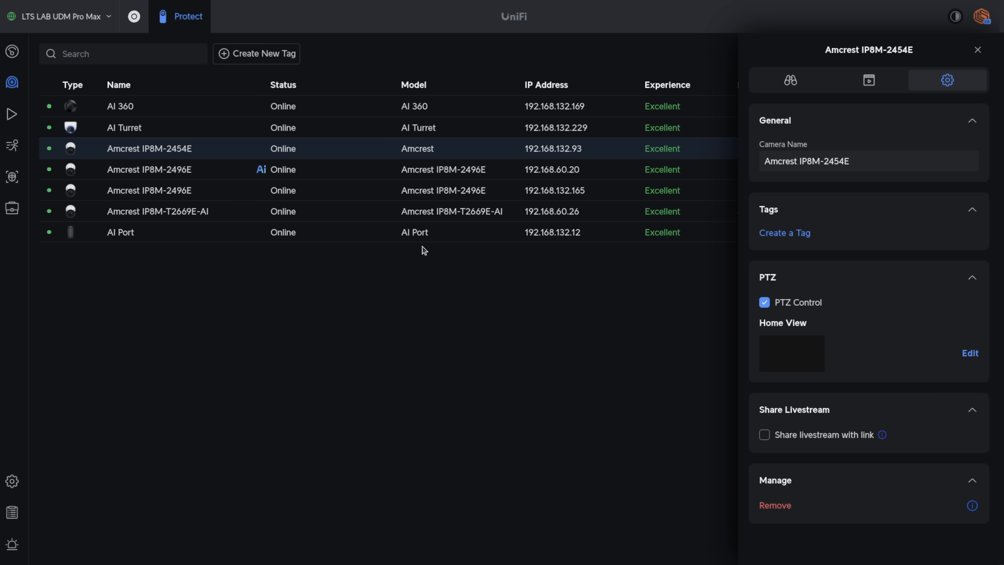
mouse_move(855, 314)
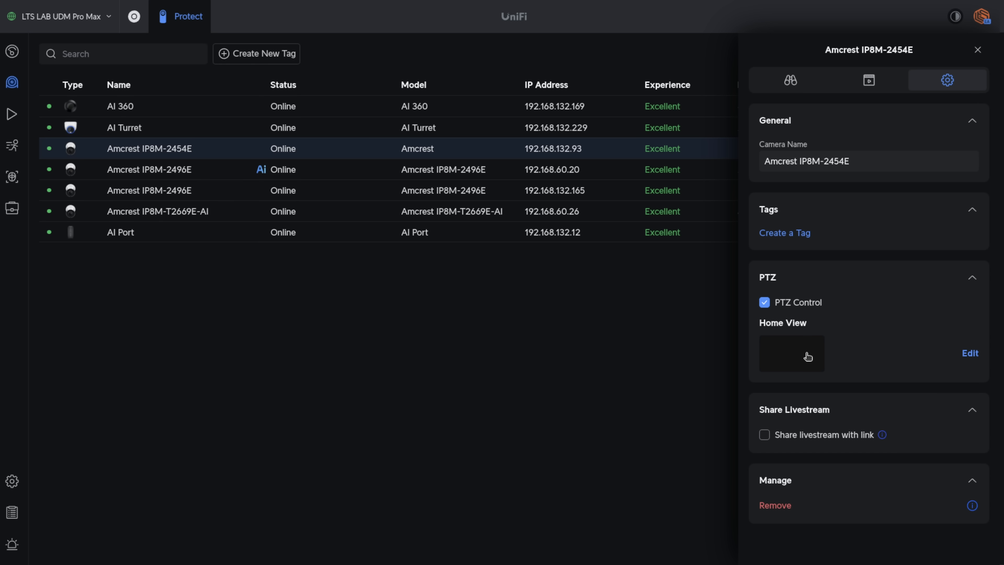
mouse_move(970, 353)
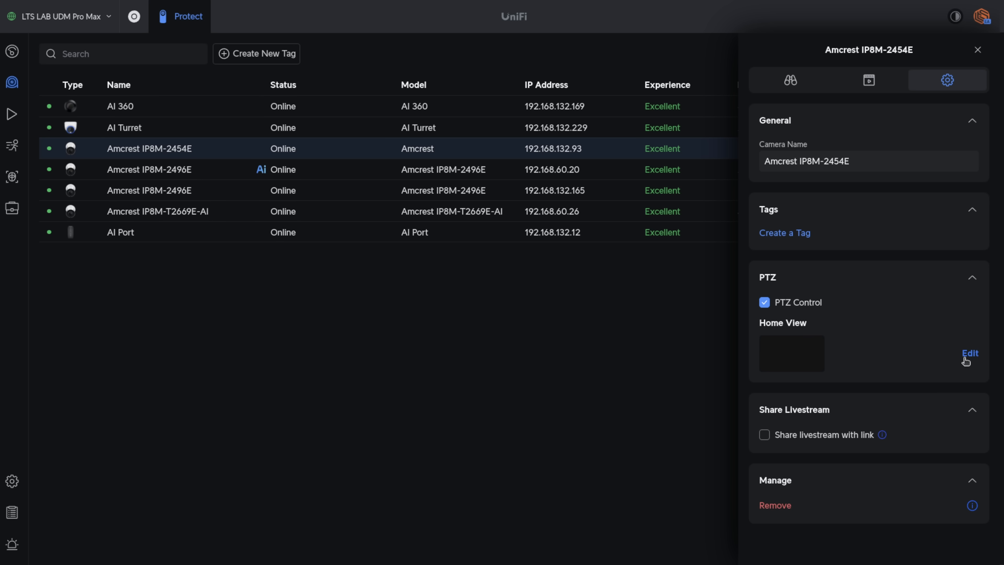
click(970, 353)
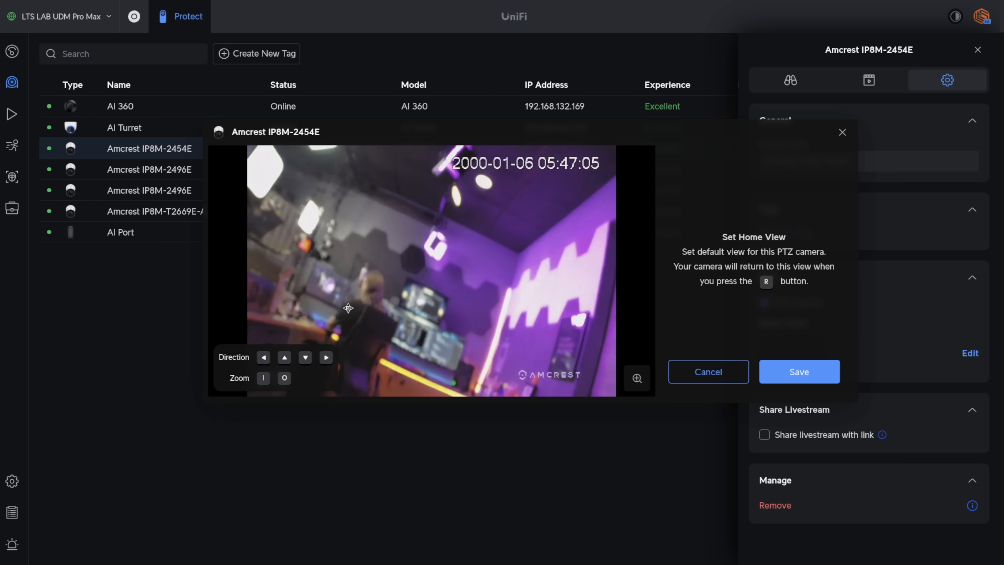
mouse_move(842, 132)
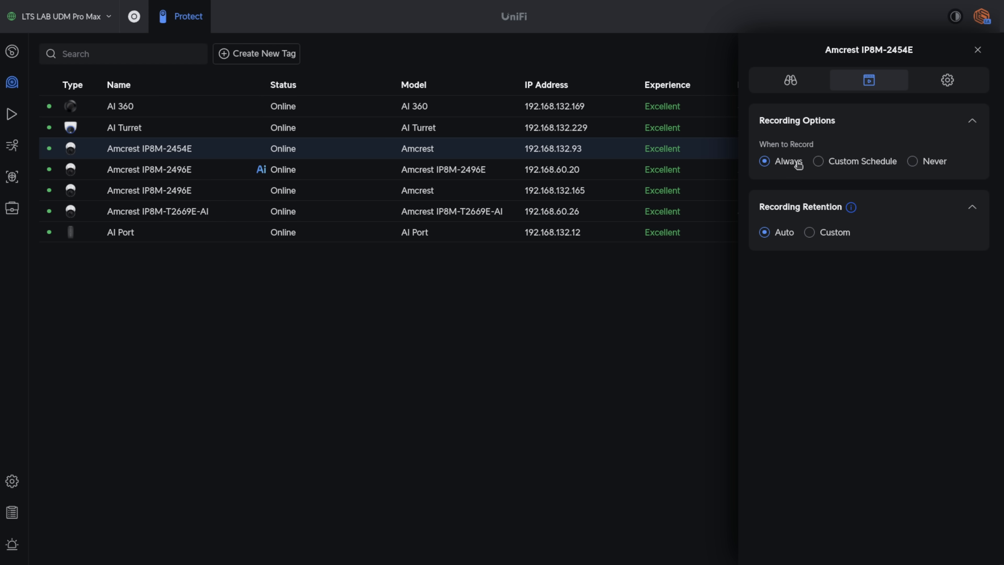
- Choose Always recording for the IP8M-2454E, then close its panel without applying
click(912, 161)
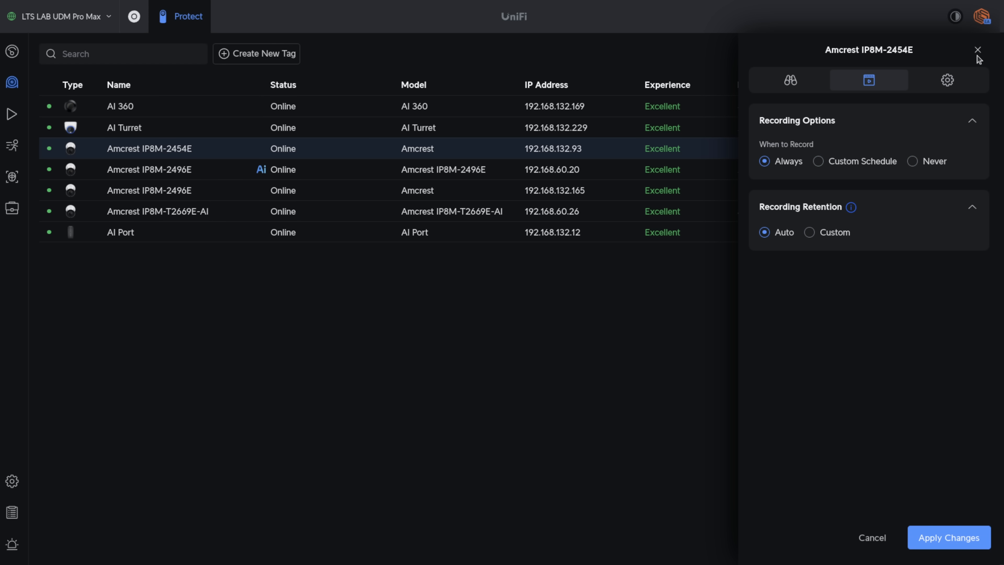
click(976, 49)
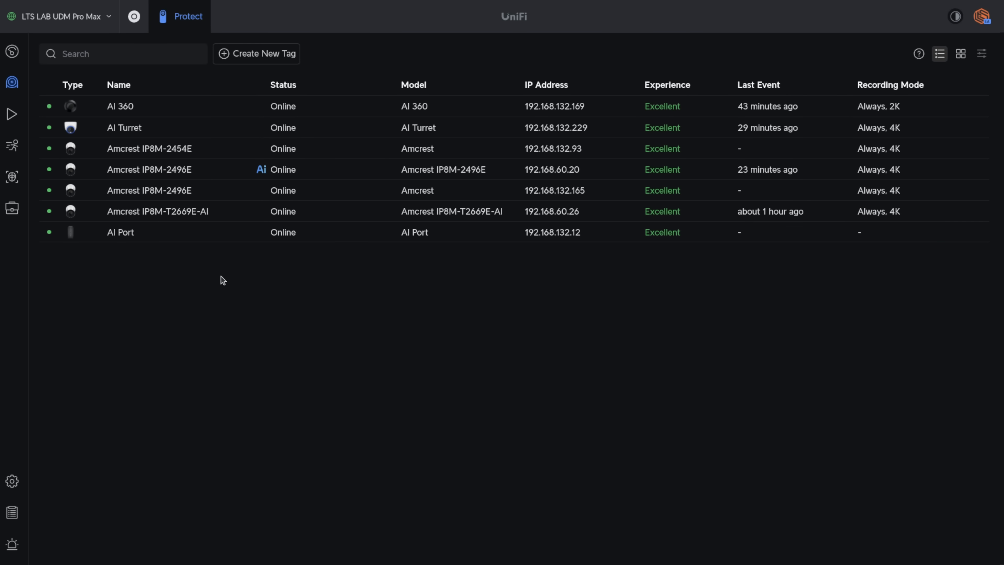
mouse_move(157, 211)
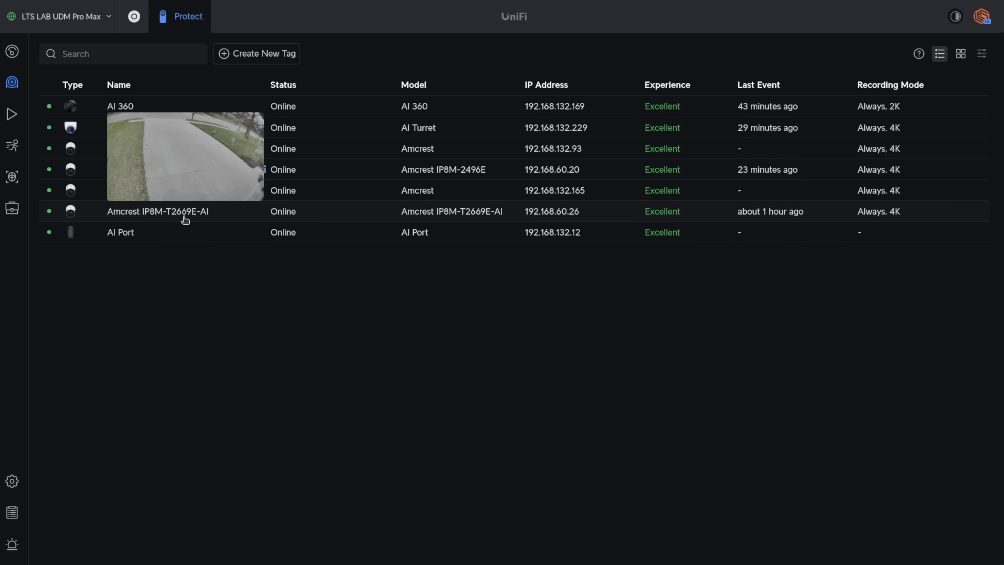
- Compare the unpaired IP8M-T2669E-AI's details with the AI Port–enhanced IP8M-2496E at 192.168.60.20
click(157, 211)
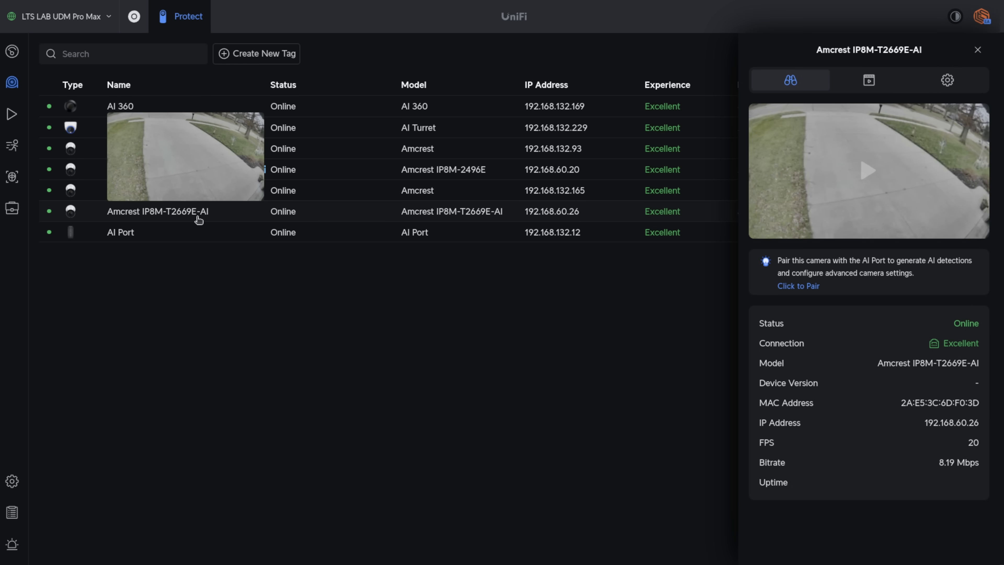
click(868, 79)
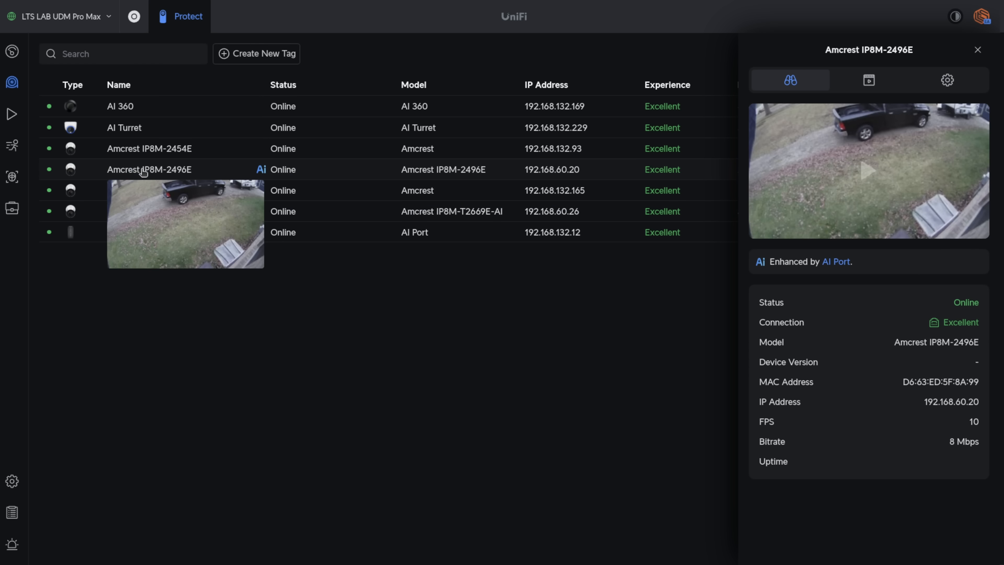
mouse_move(266, 177)
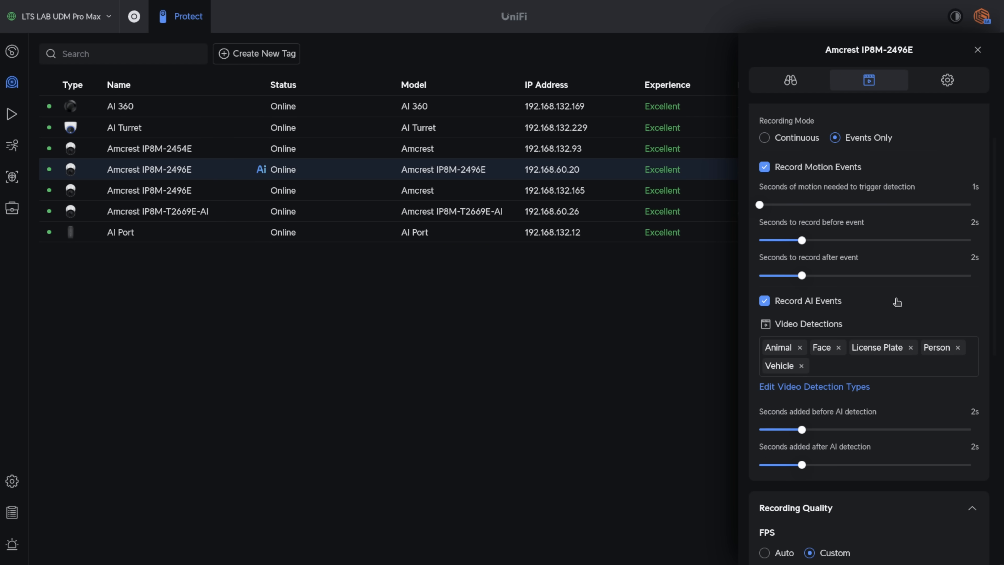
- Scroll the paired camera's Recording options down to Record AI Events and Video Detections
scroll(down, 3)
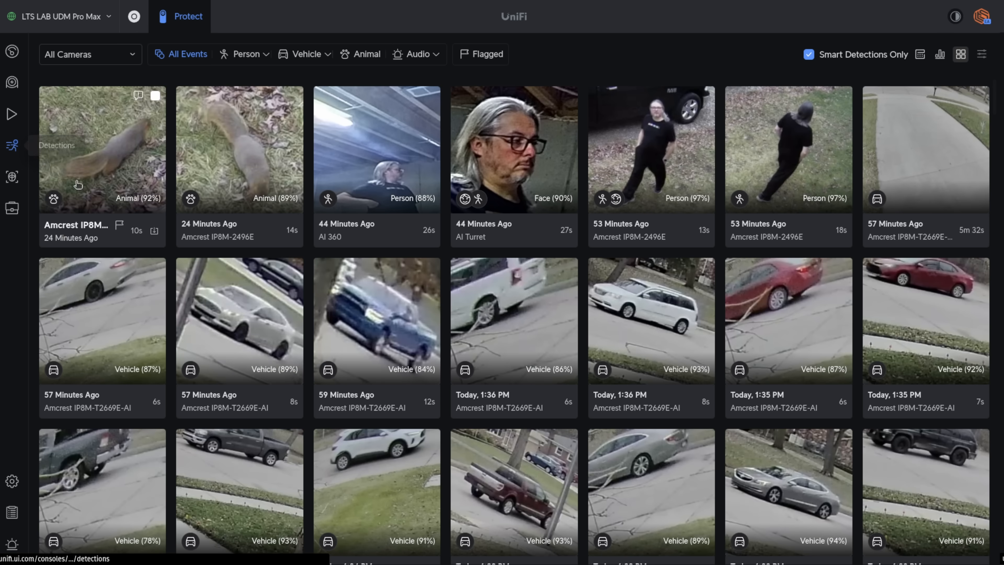
- Play the squirrel and person detection clips from both Amcrest cameras, then close the player
click(101, 148)
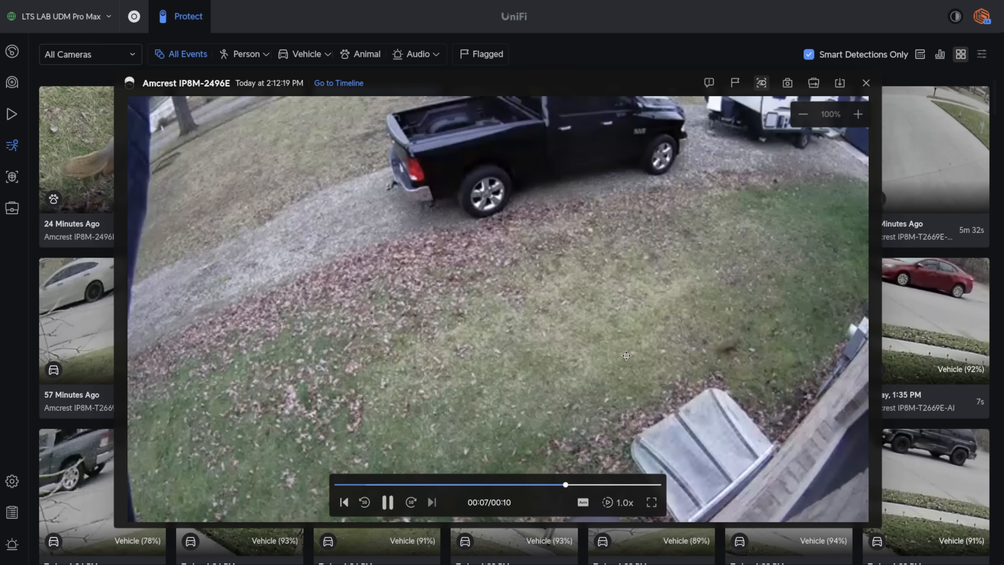
click(865, 82)
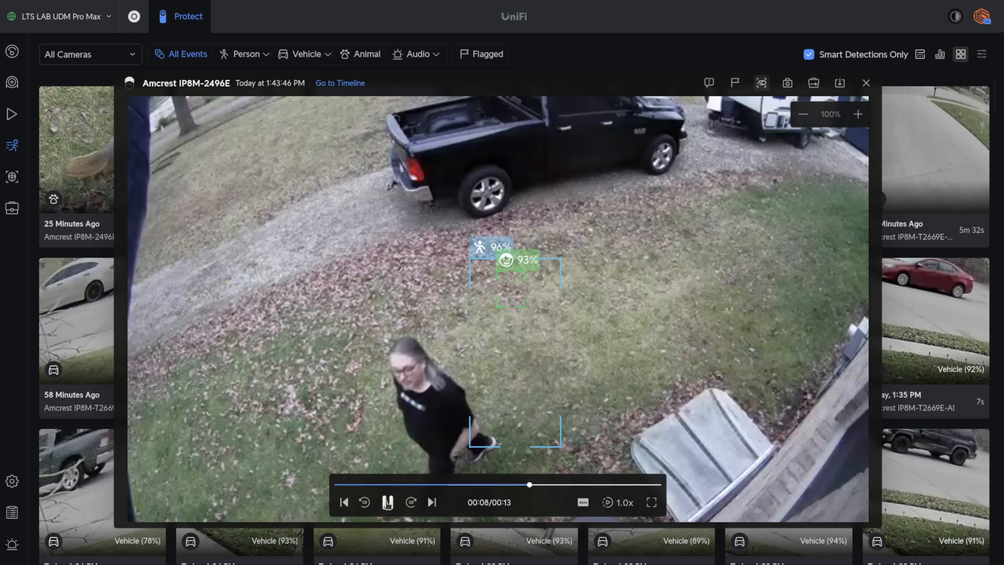
click(865, 82)
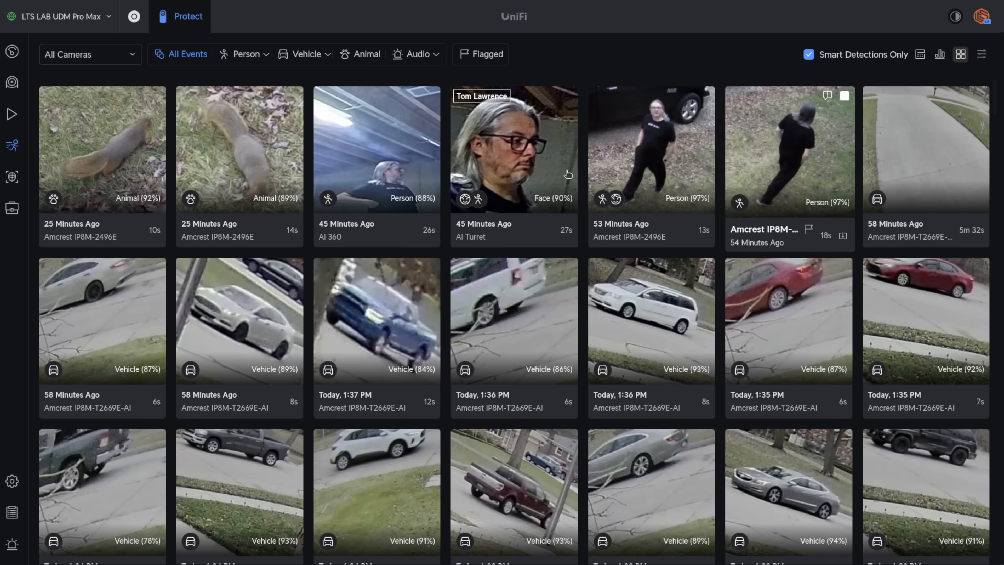
mouse_move(11, 114)
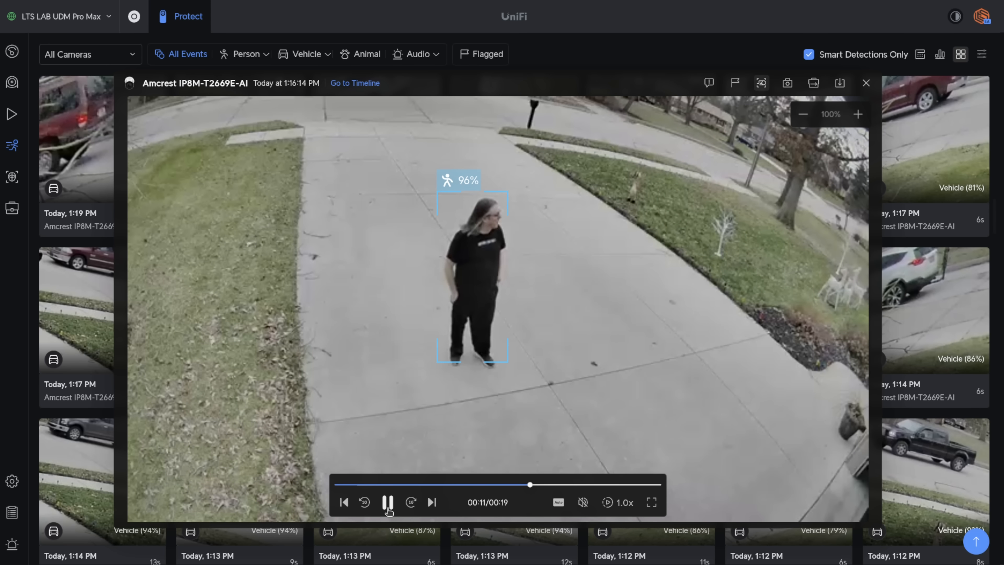
click(388, 502)
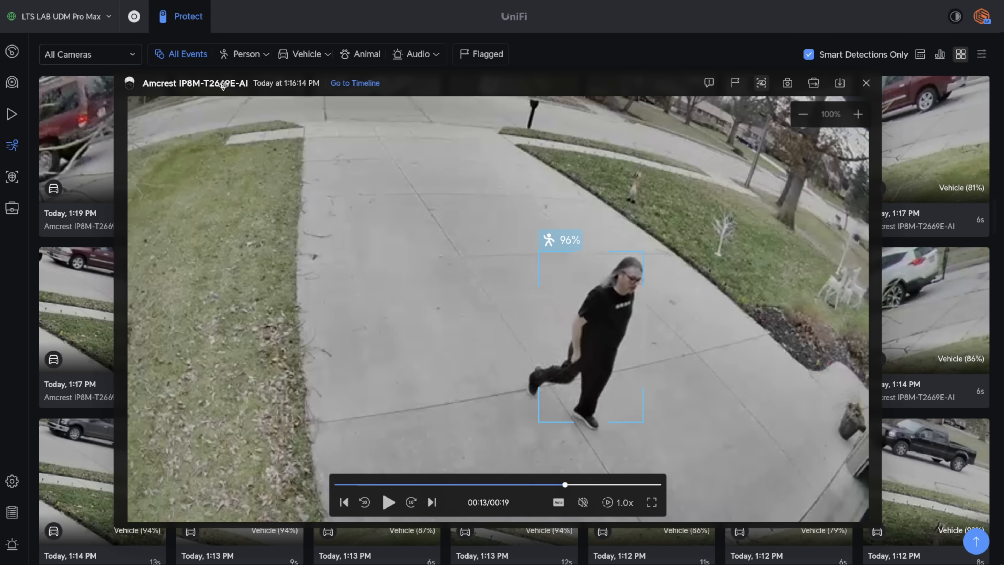
mouse_move(383, 177)
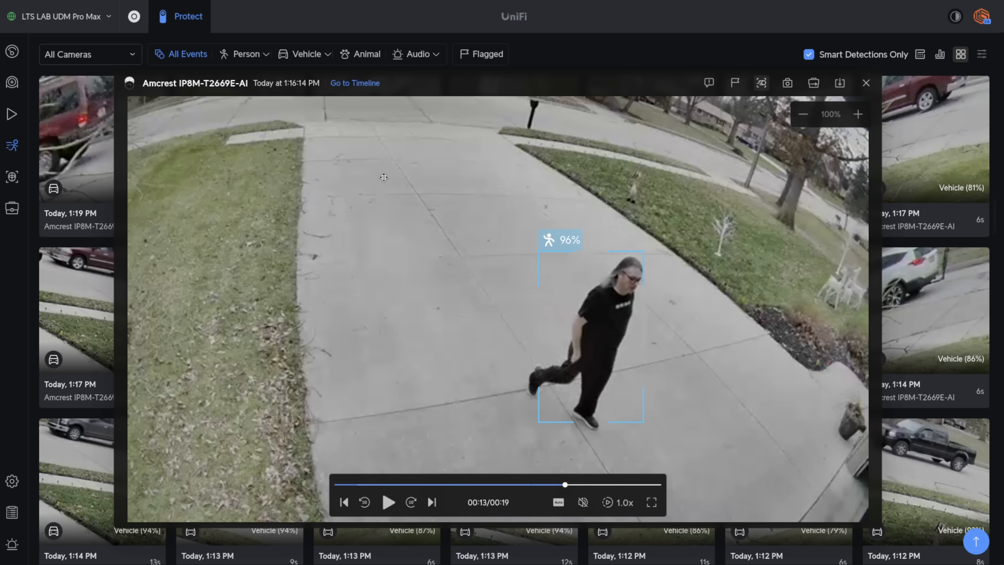
mouse_move(866, 83)
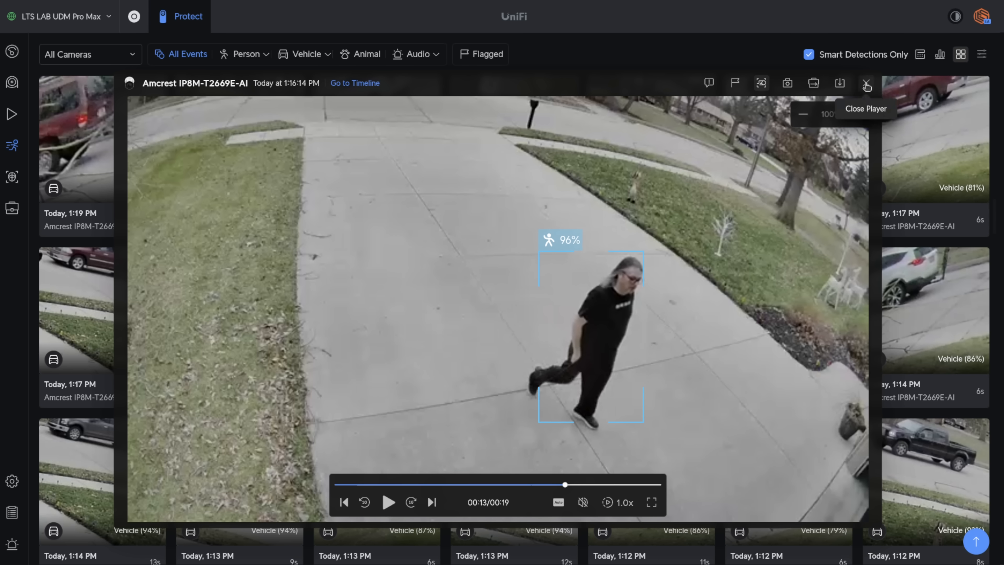
click(866, 83)
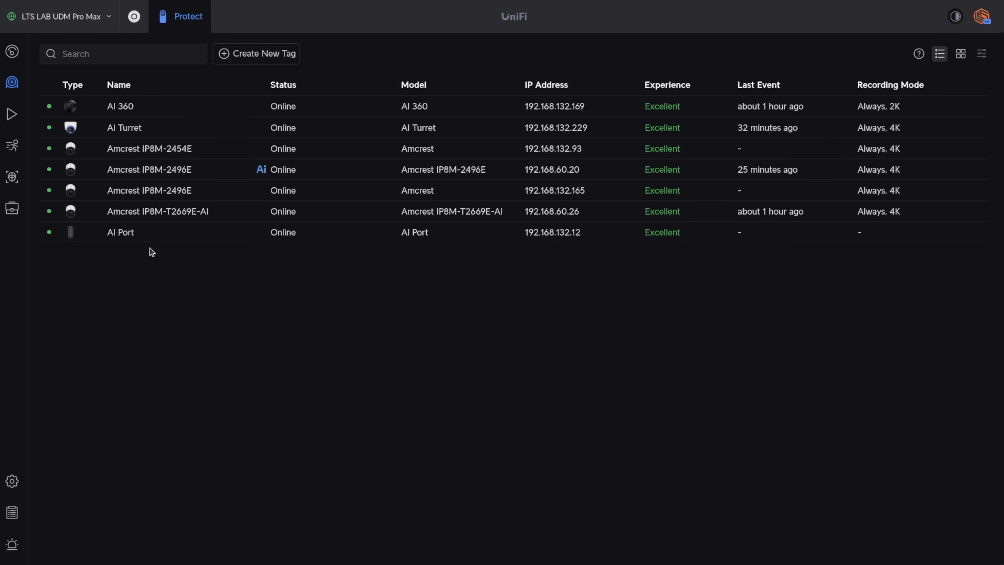
- Inspect the AI Port's Pair Camera choices and cancel, leaving the IP8M-2496E pairing unchanged
click(120, 231)
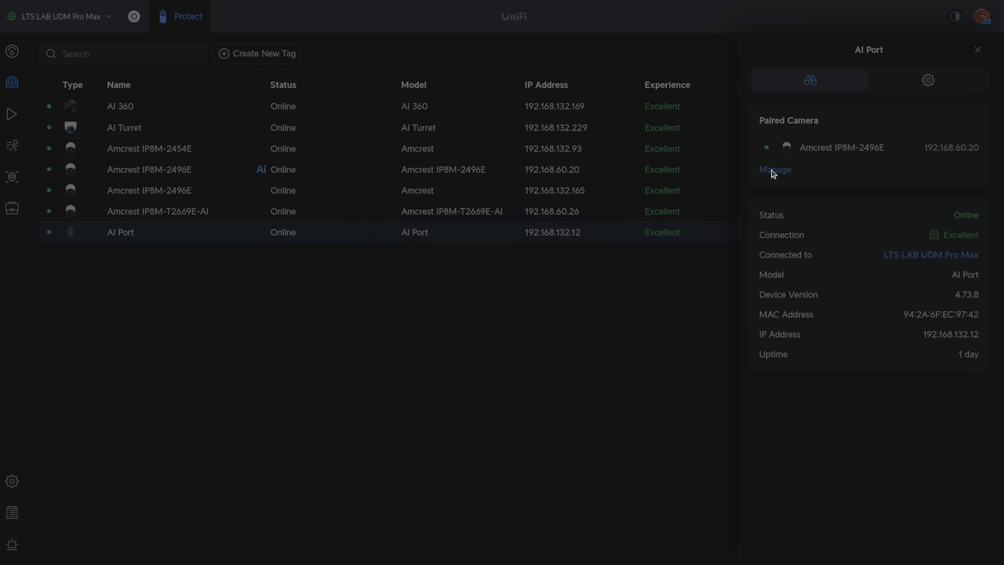
click(775, 169)
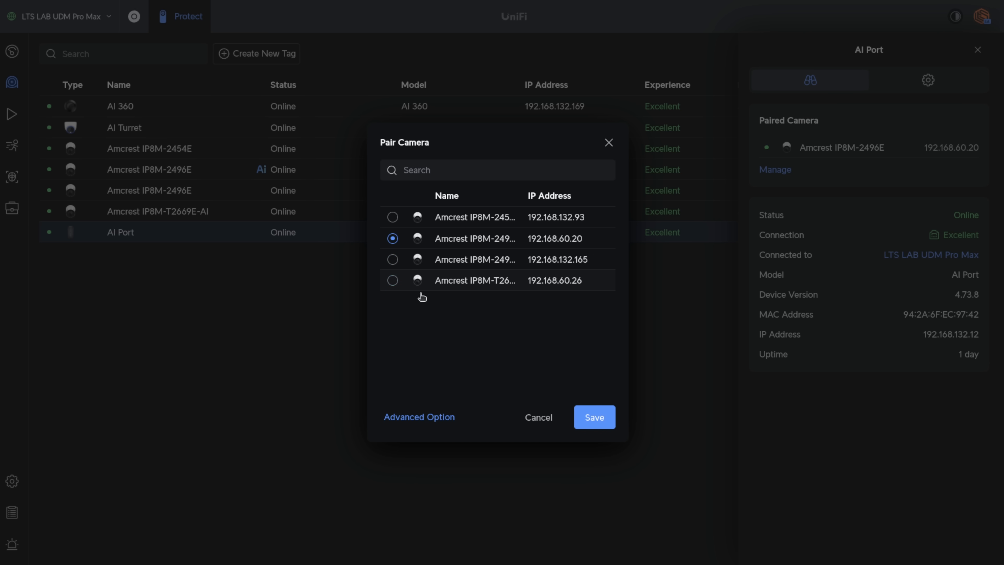
click(593, 417)
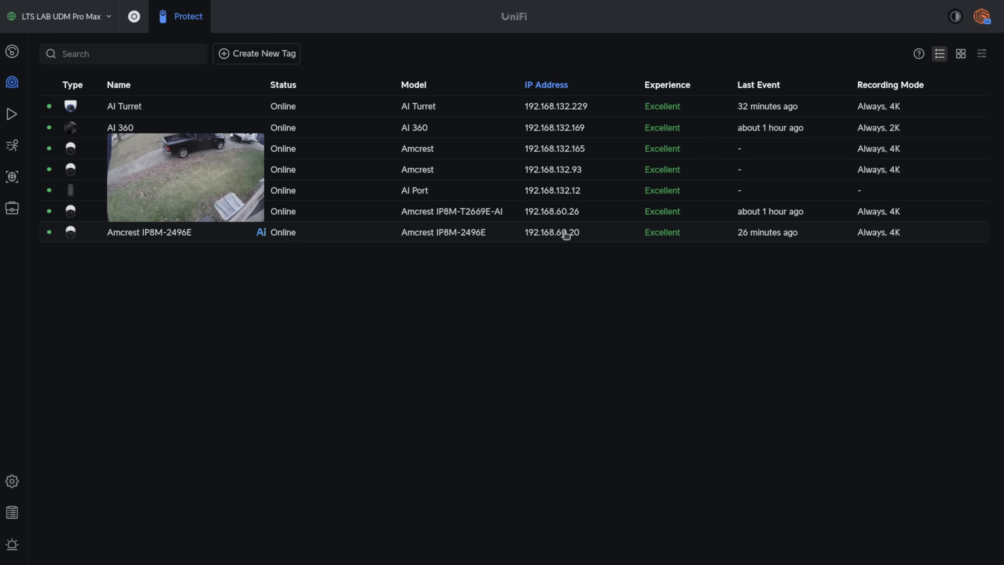
mouse_move(559, 230)
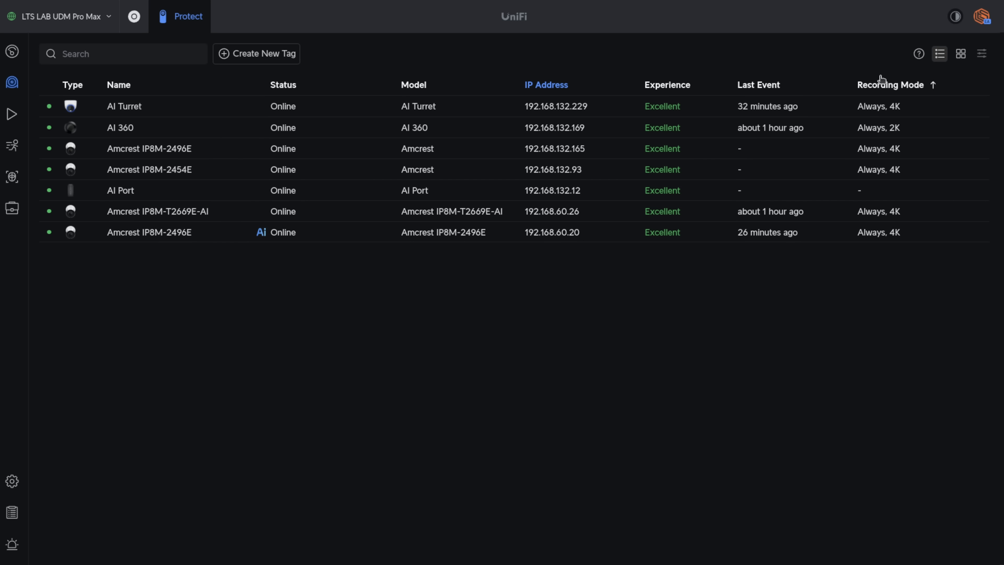
mouse_move(918, 54)
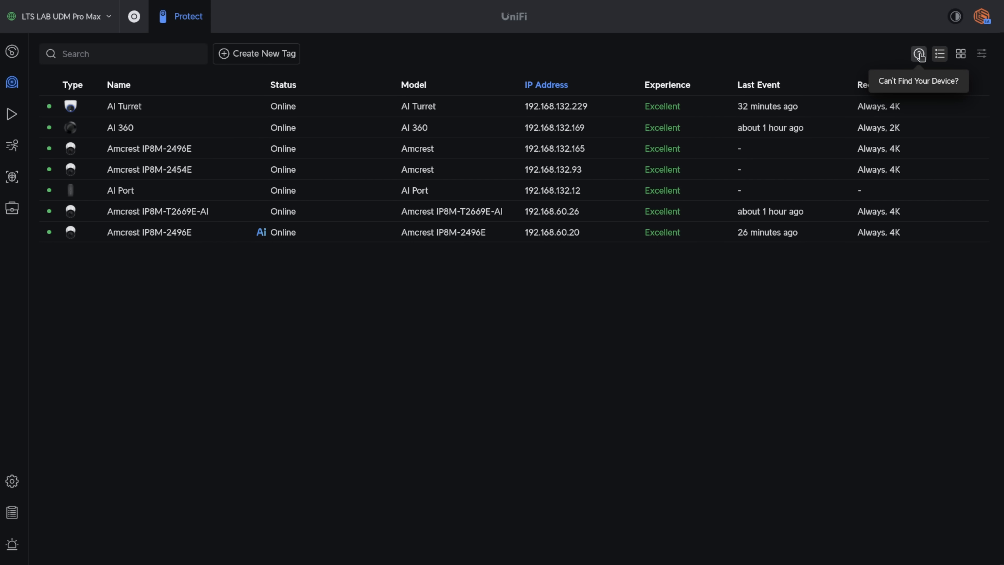
- Reach the Advanced Adoption form via 'Can't Find Your Device?' and focus its Password field
click(918, 54)
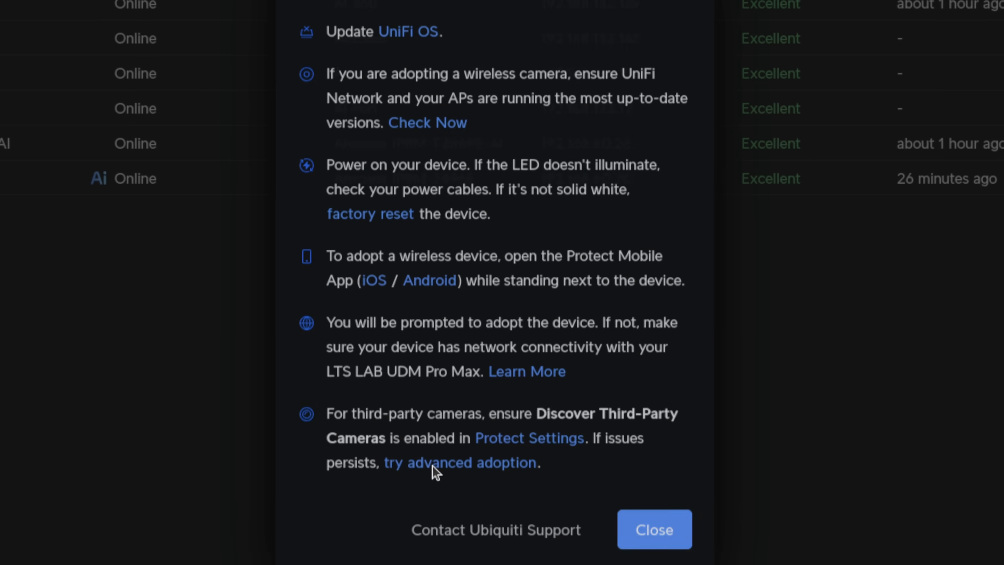
click(460, 462)
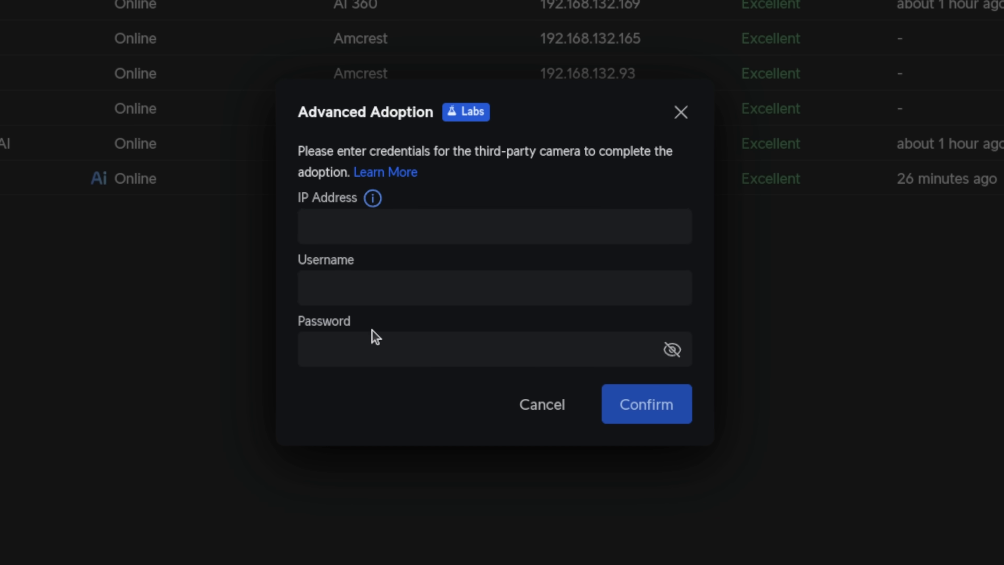
click(495, 350)
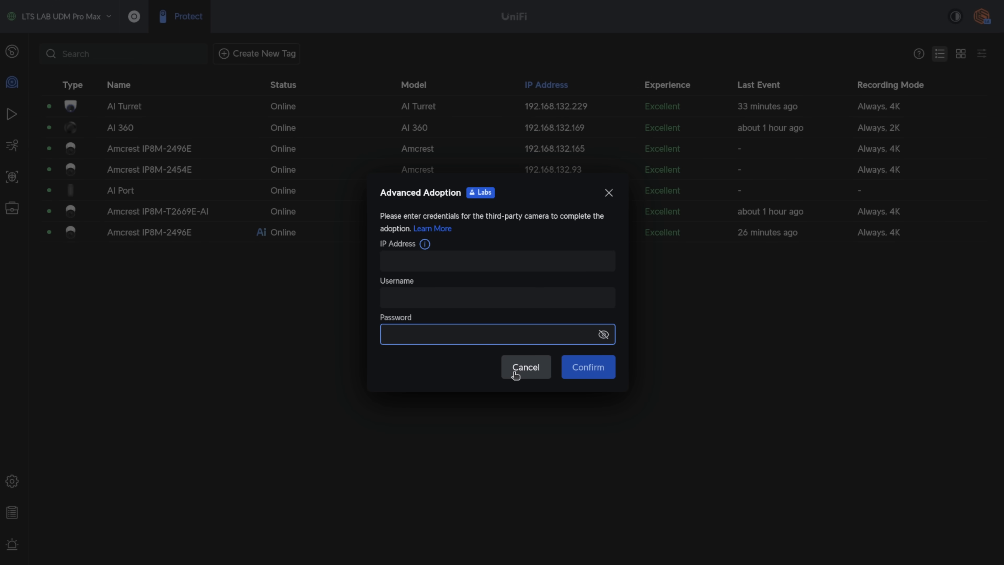
- Cancel the Advanced Adoption dialog without entering credentials, returning to the device list
click(525, 367)
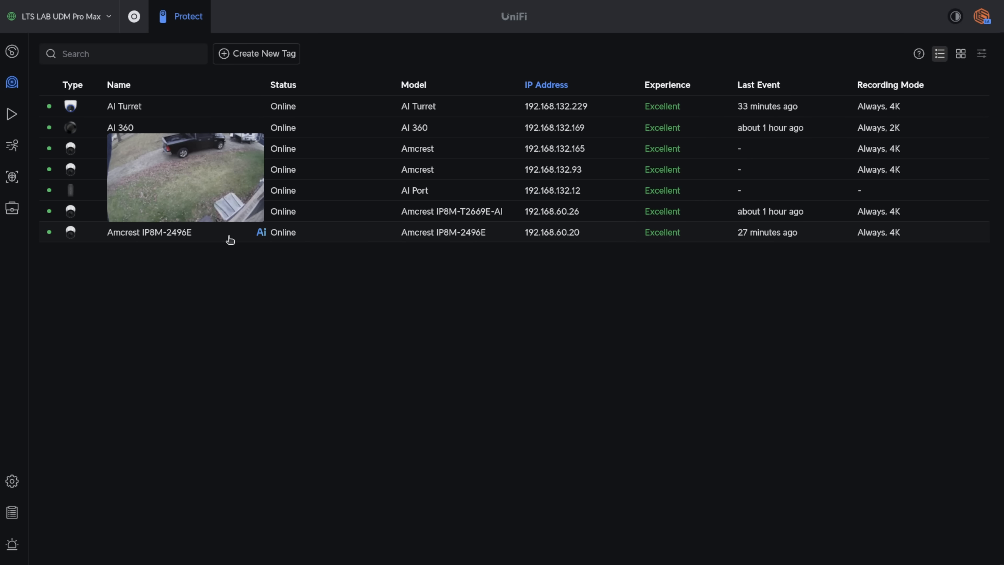
mouse_move(453, 232)
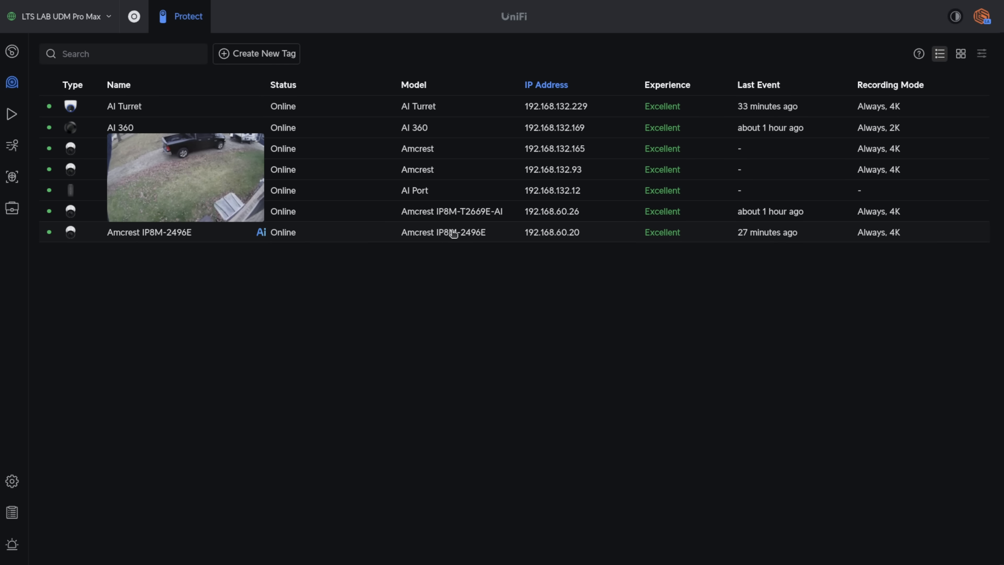
mouse_move(326, 239)
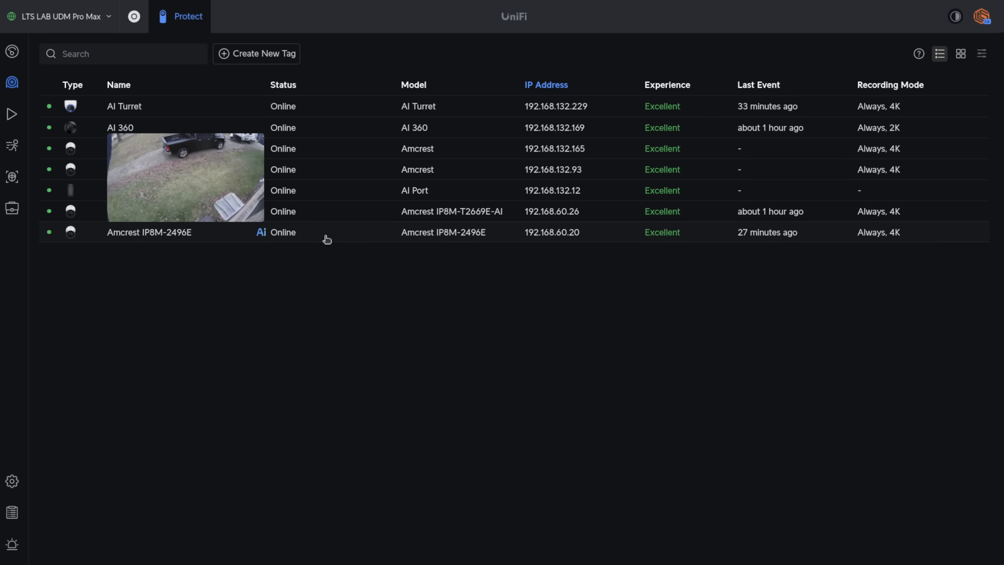
mouse_move(260, 350)
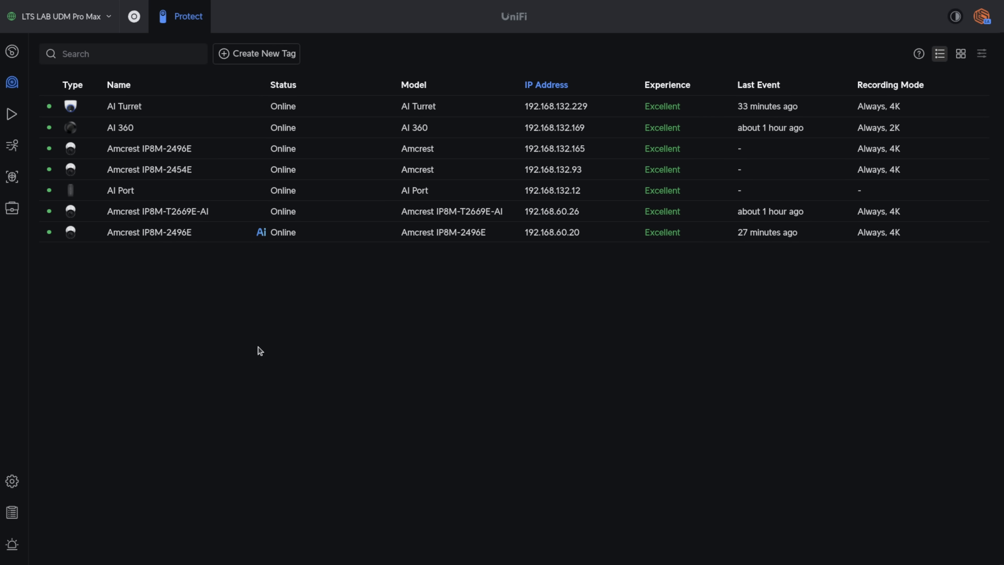